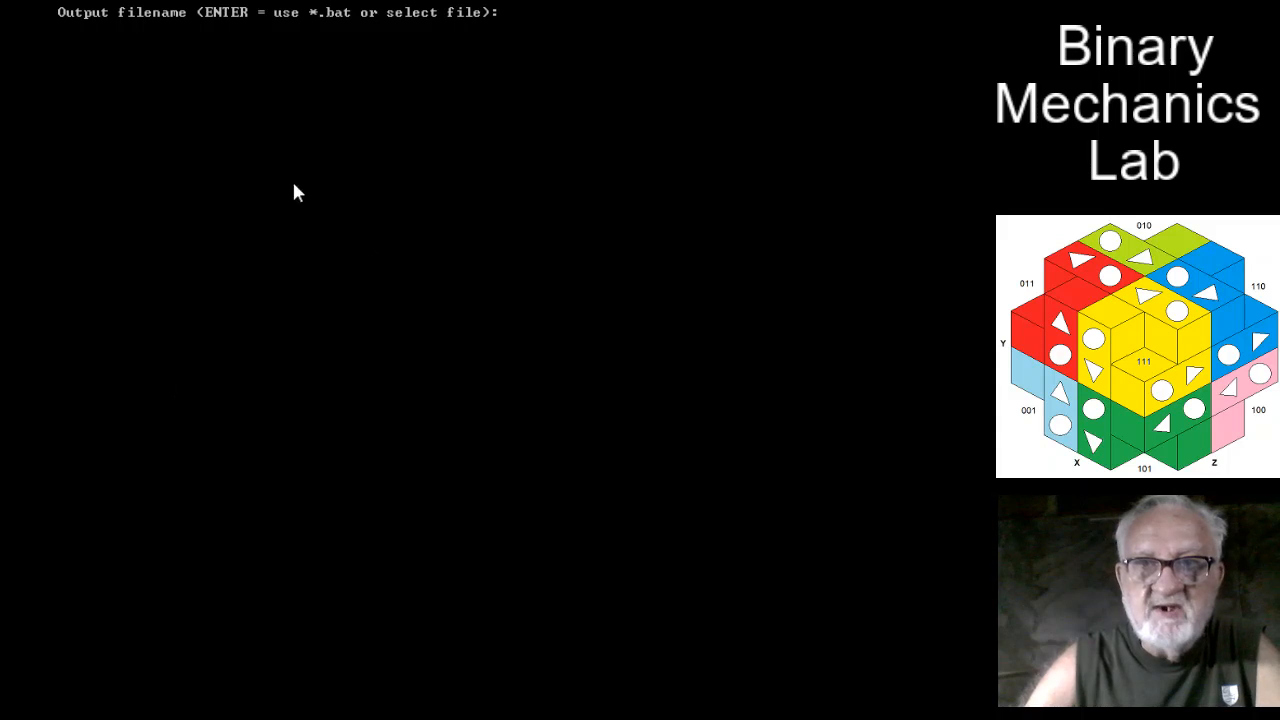
pyautogui.moveTo(148, 32)
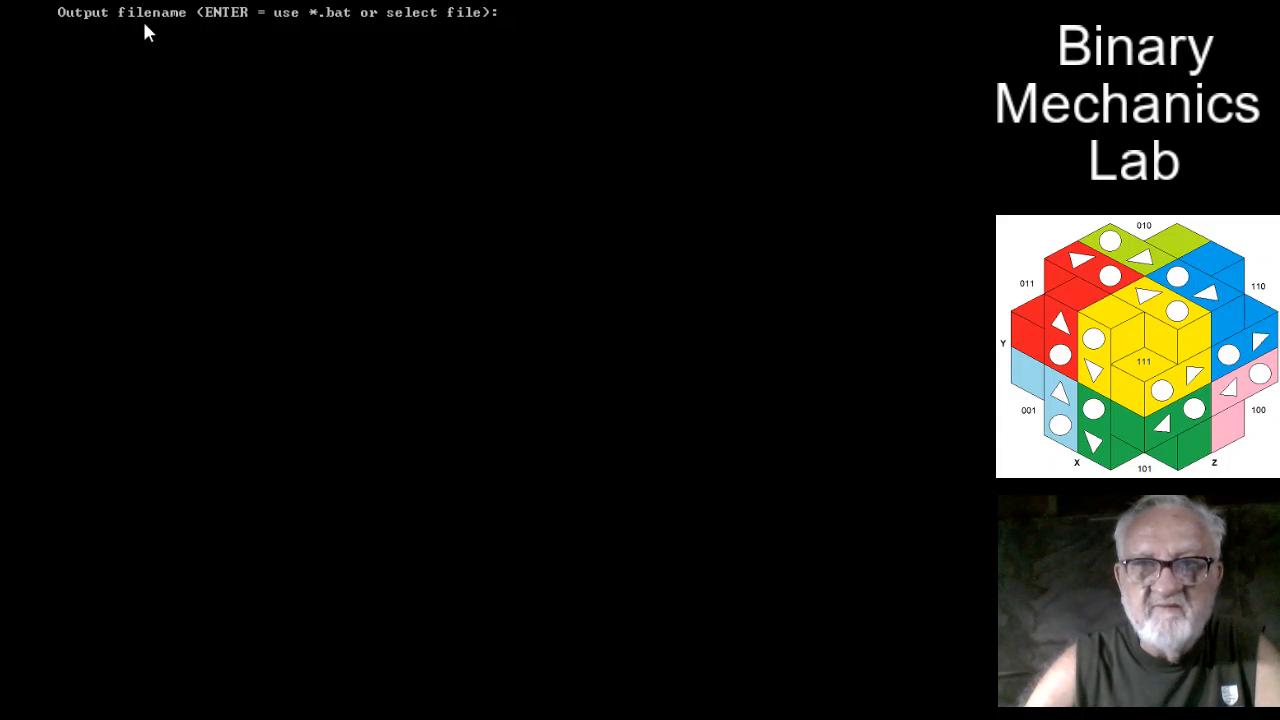
pyautogui.moveTo(220, 102)
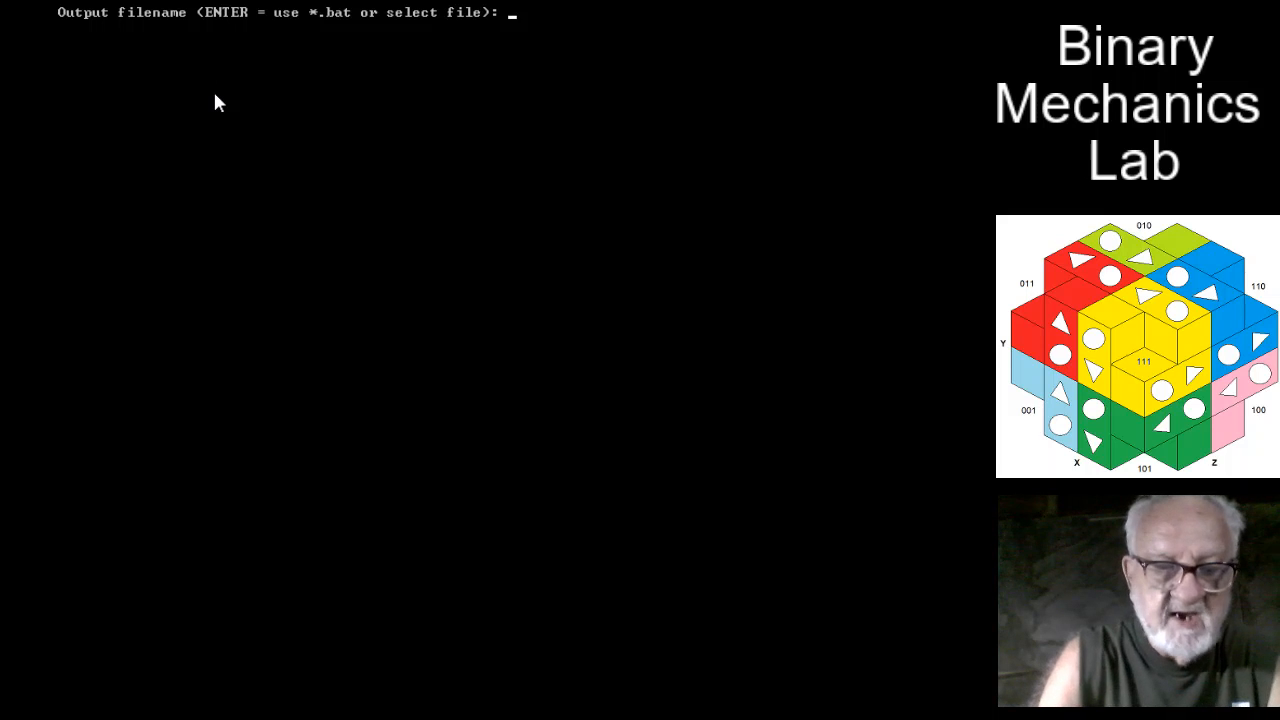
# - Name the output file 'test' and accept the default seed, 48-dimension matrix and options
pyautogui.write('tes')
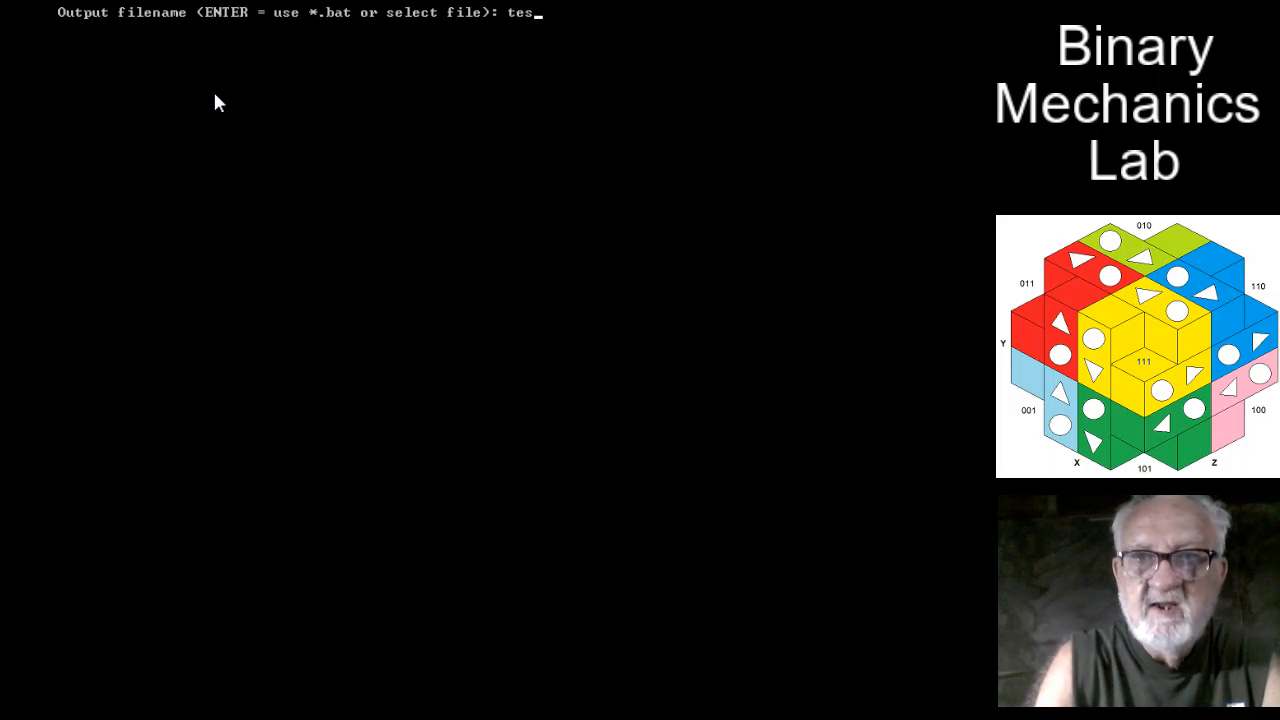
pyautogui.write('t')
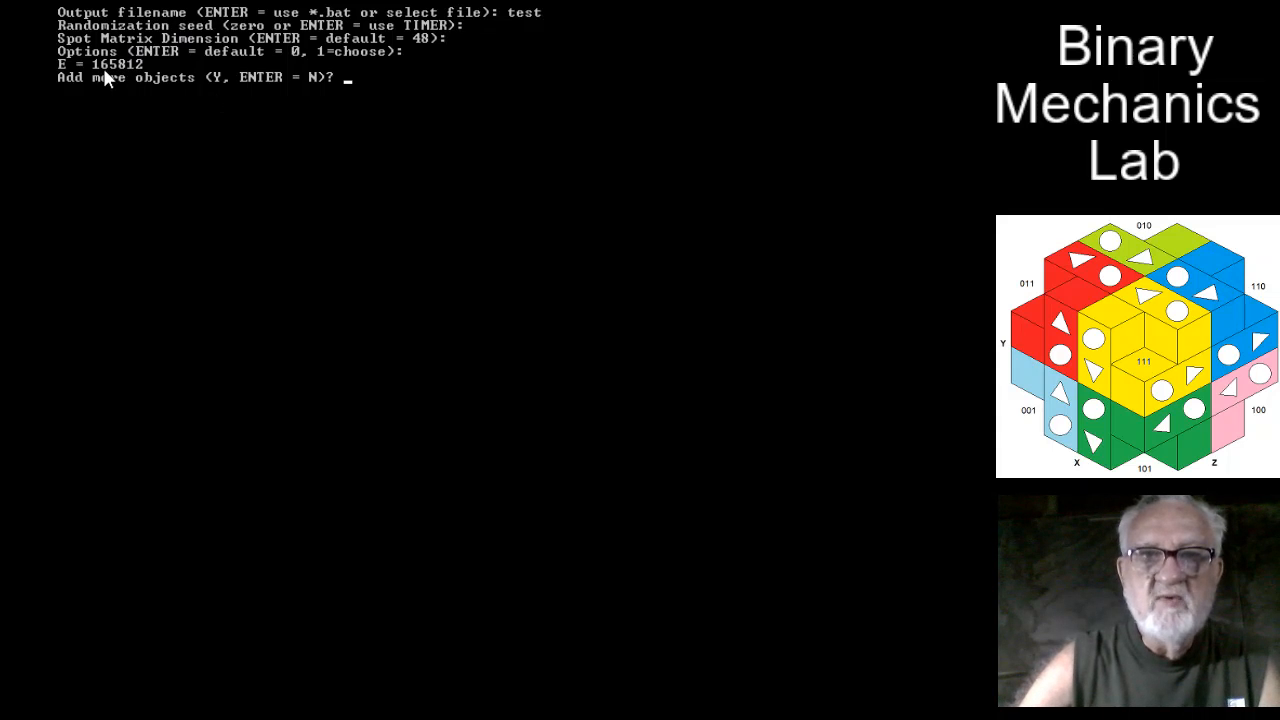
pyautogui.moveTo(520, 16)
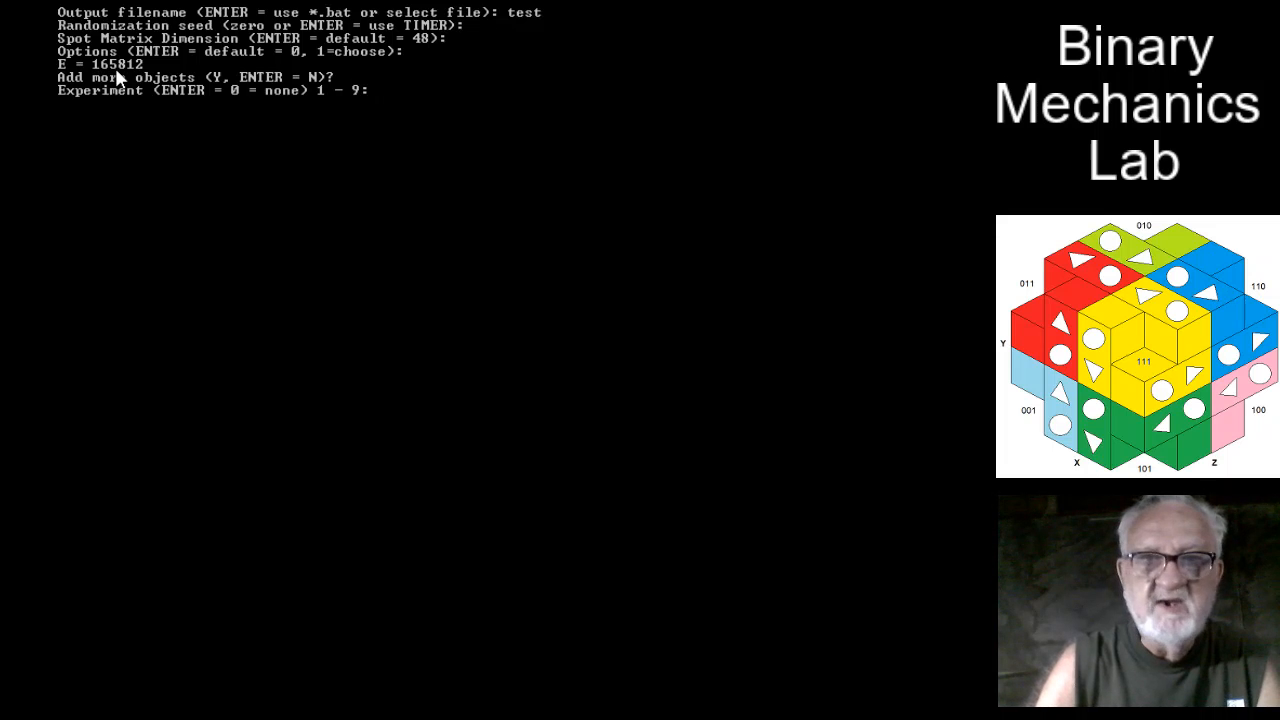
pyautogui.press('Return')
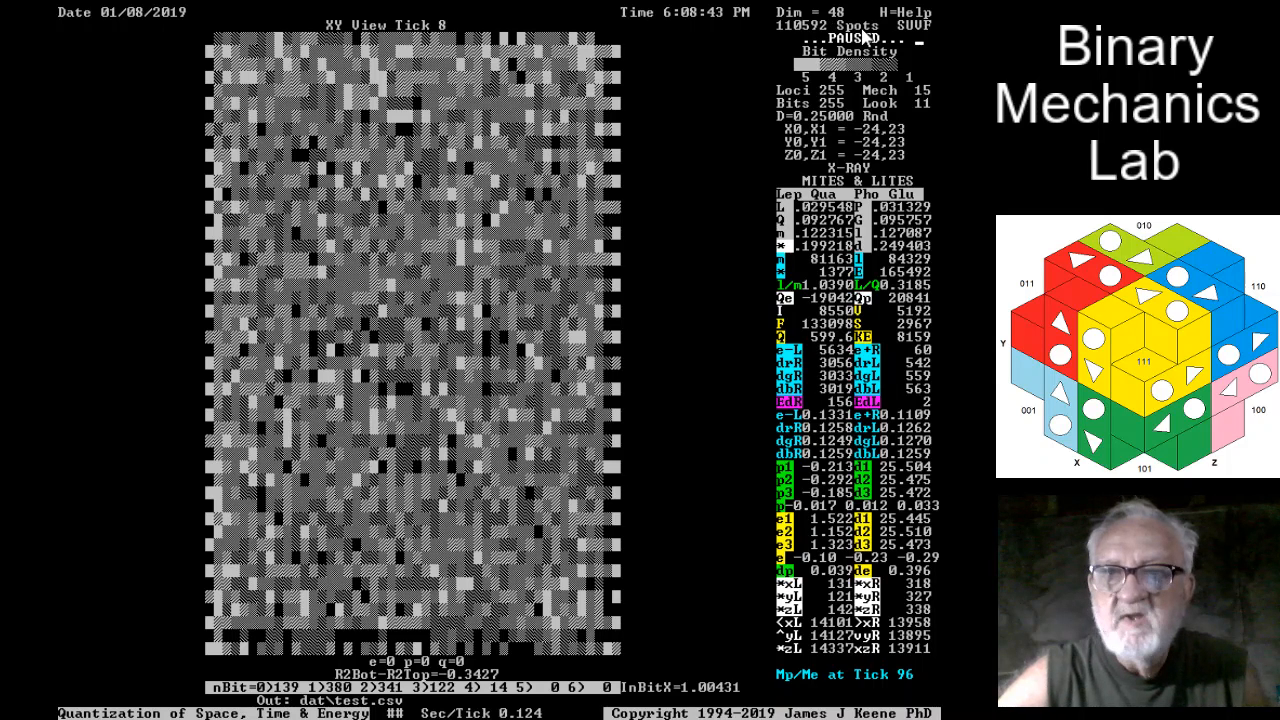
pyautogui.moveTo(292, 244)
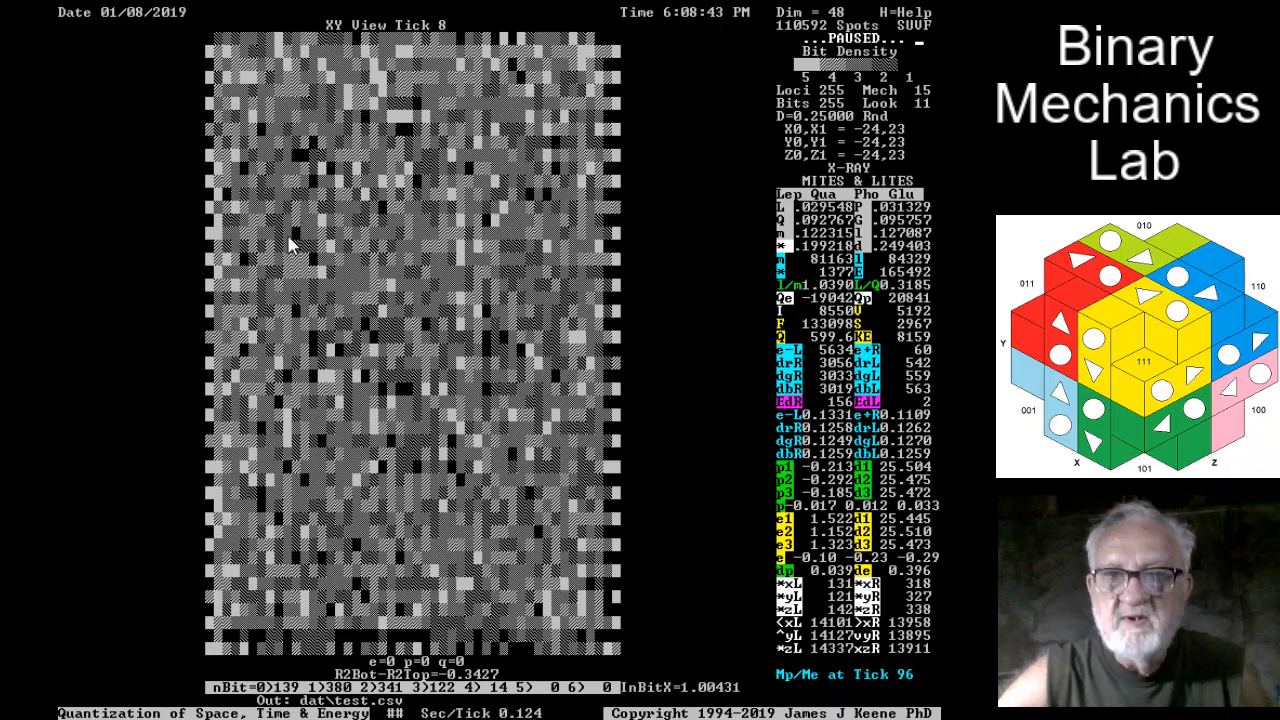
pyautogui.moveTo(328, 292)
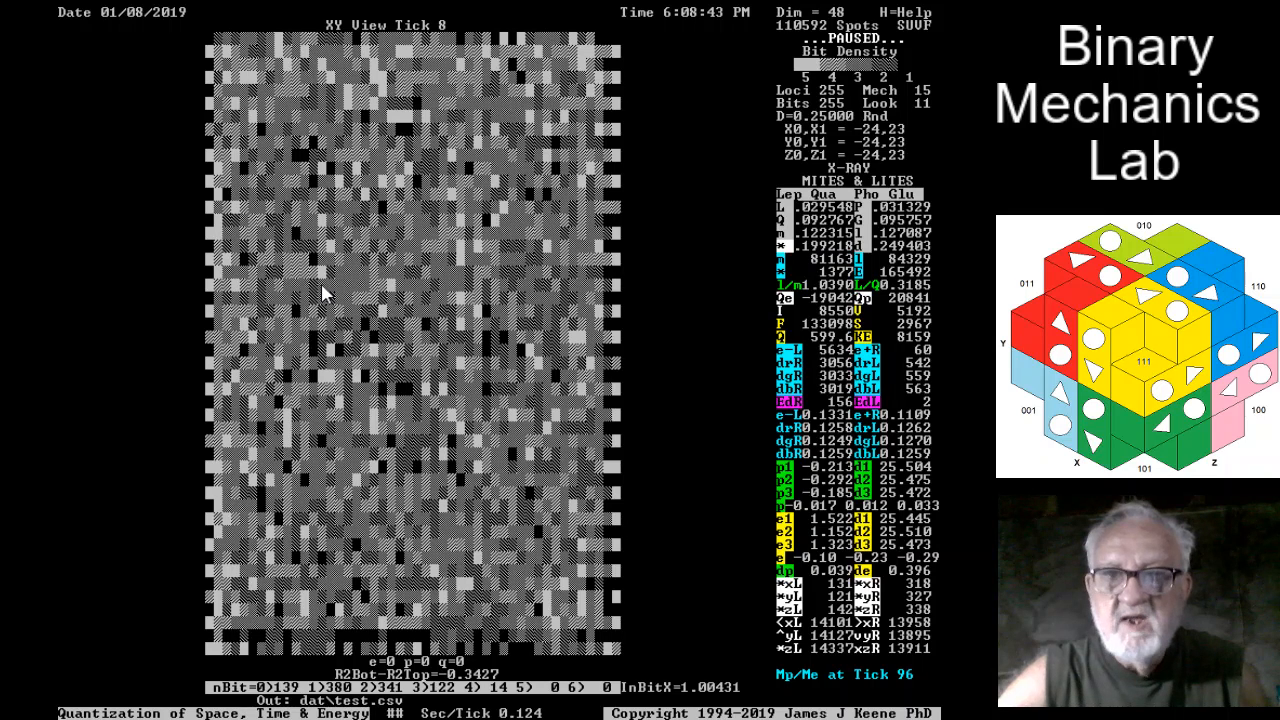
pyautogui.moveTo(324, 280)
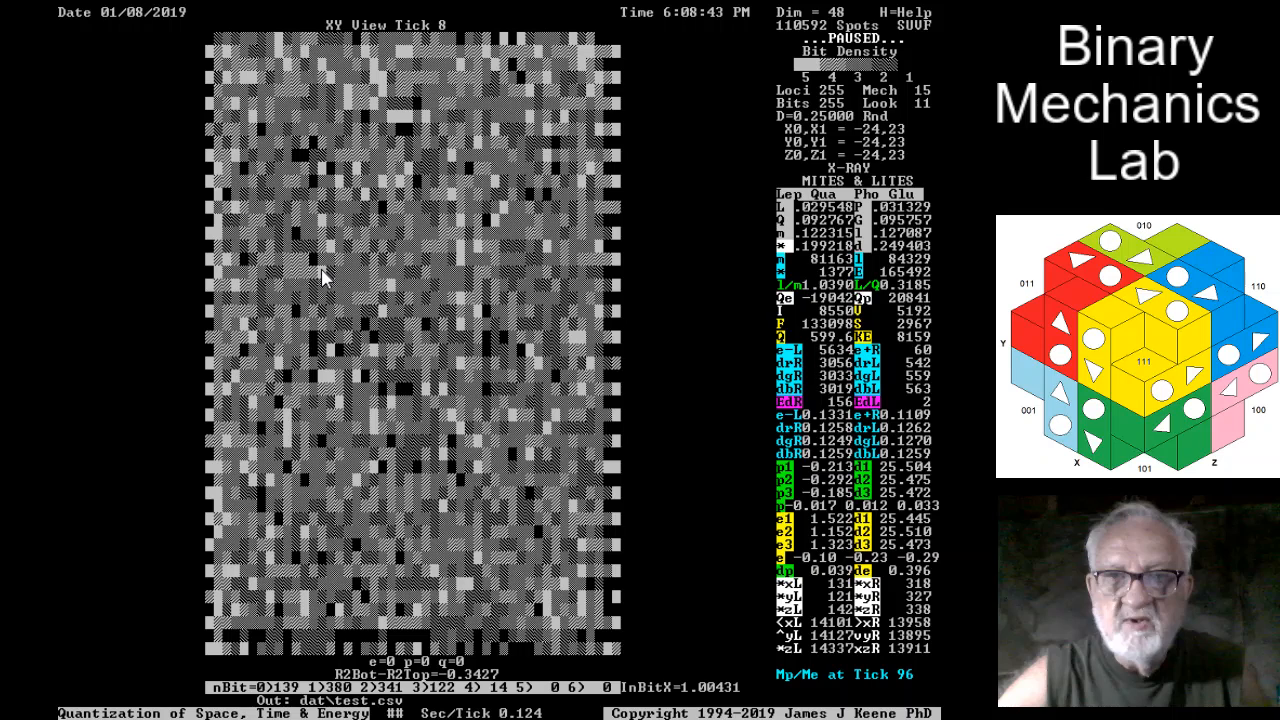
pyautogui.moveTo(858, 148)
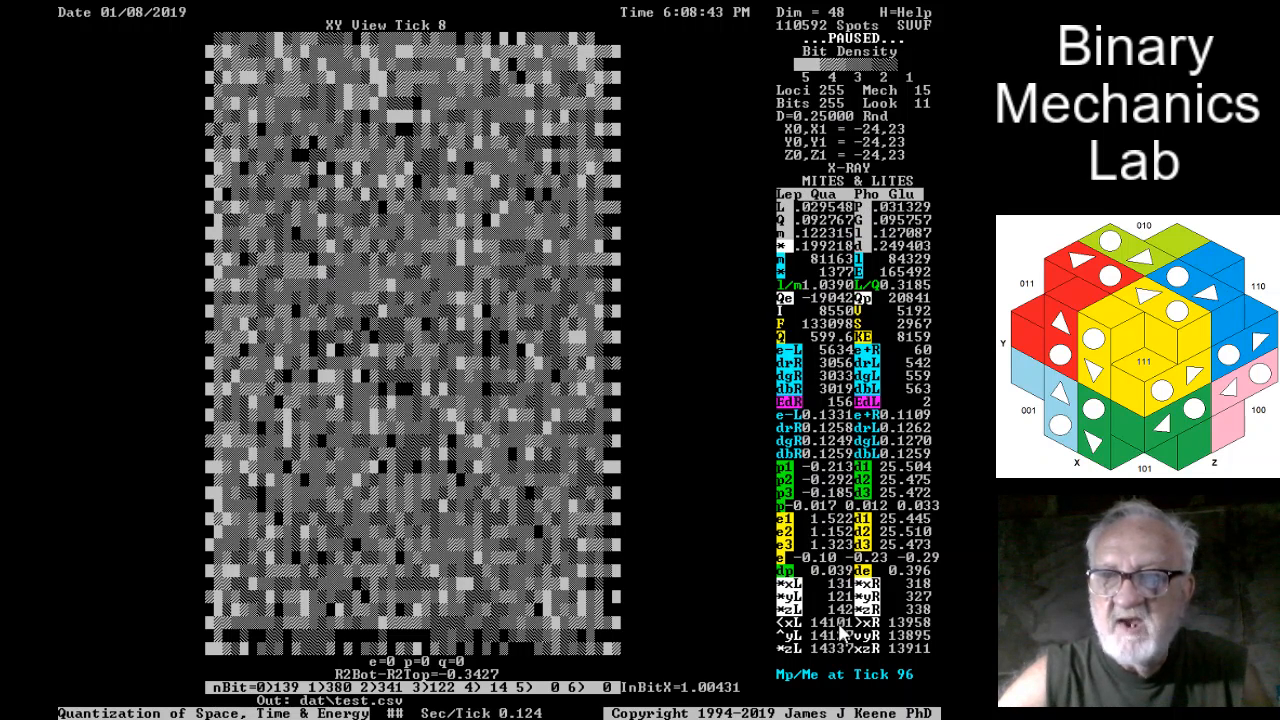
pyautogui.moveTo(844, 296)
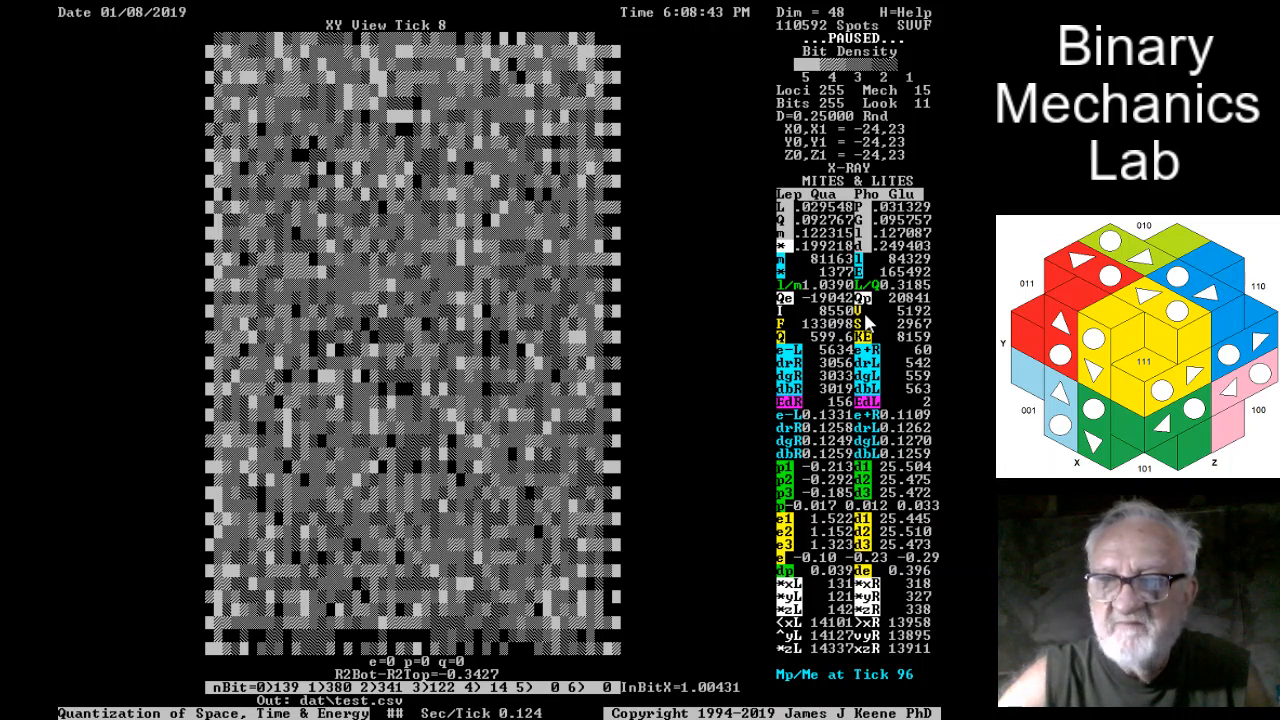
pyautogui.moveTo(870, 336)
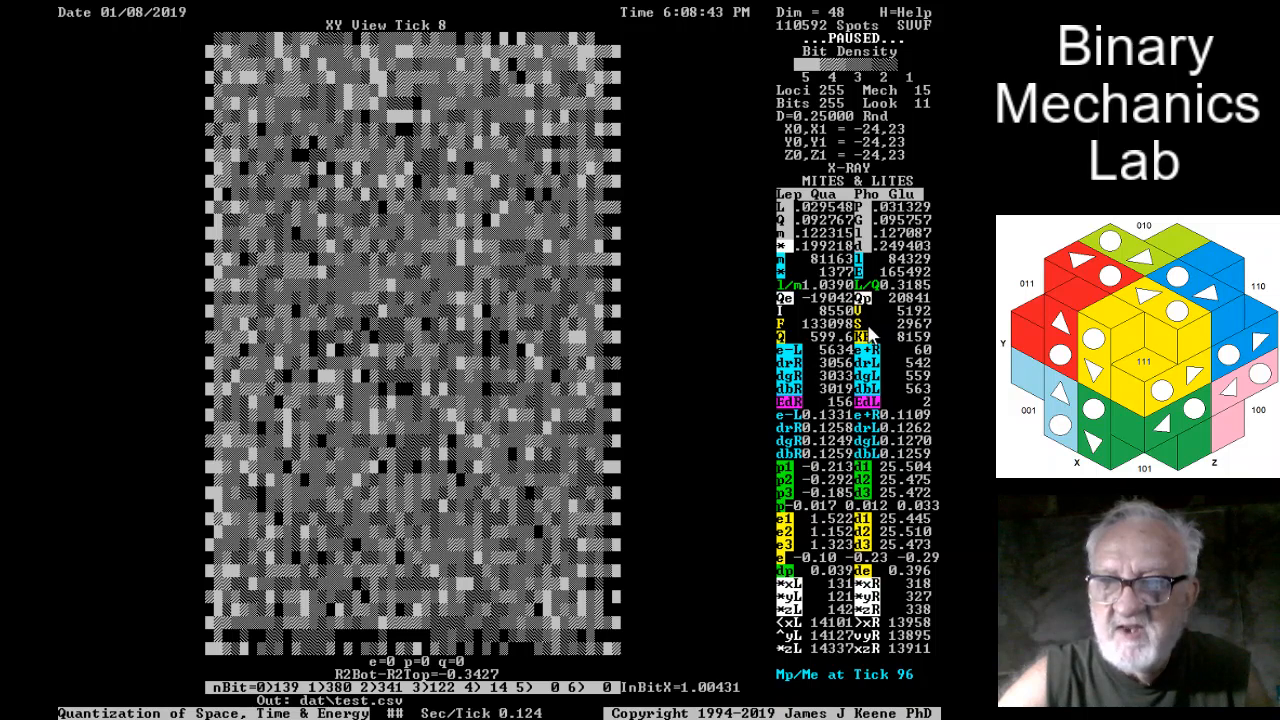
pyautogui.moveTo(910, 324)
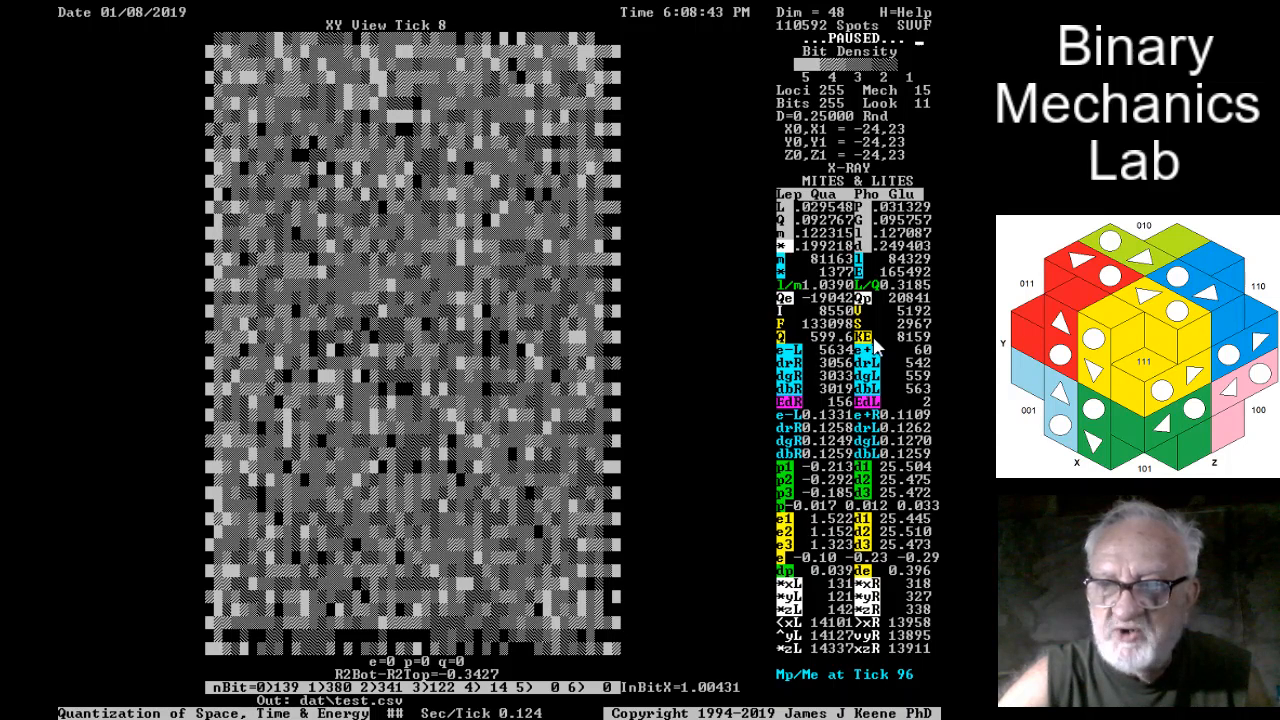
pyautogui.moveTo(910, 348)
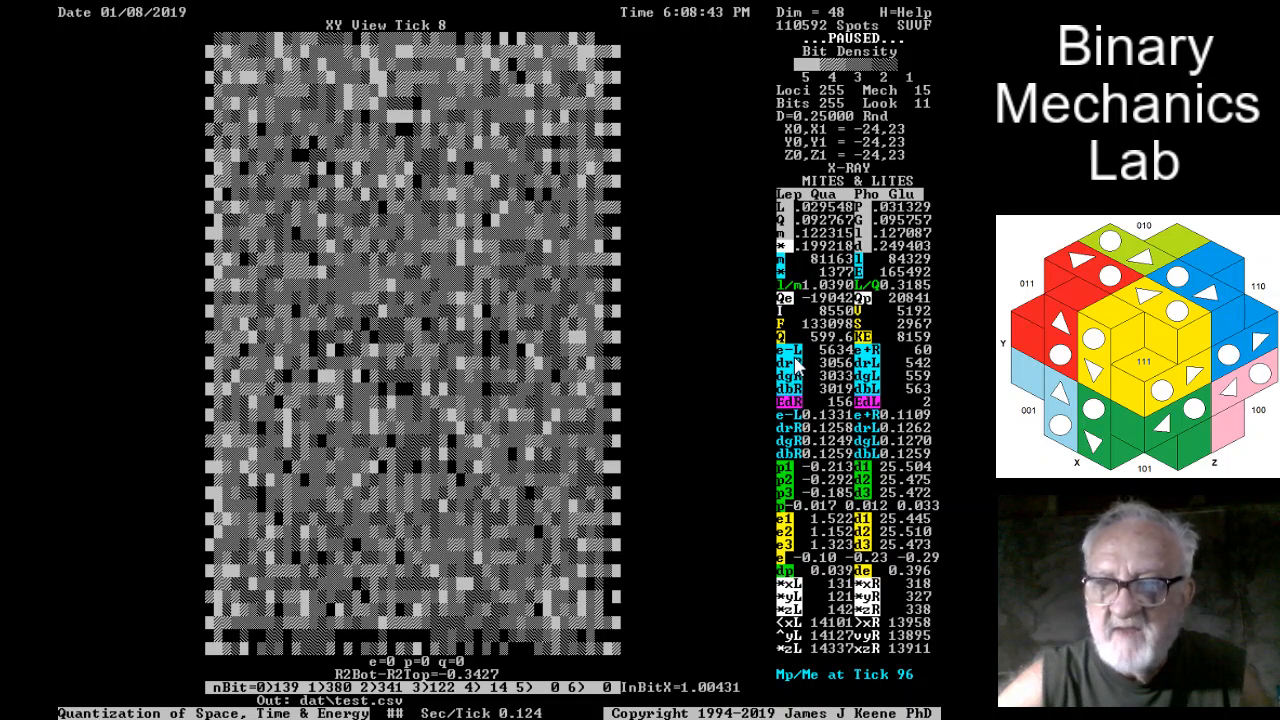
pyautogui.moveTo(884, 360)
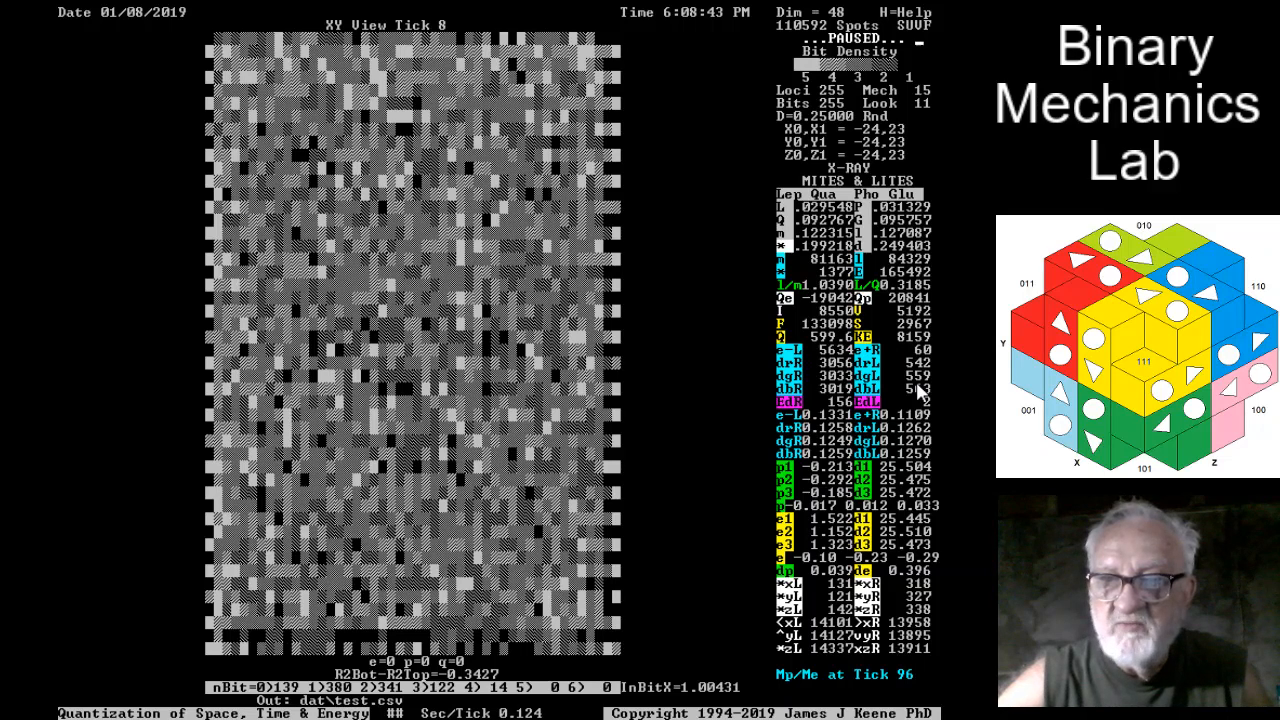
pyautogui.moveTo(910, 392)
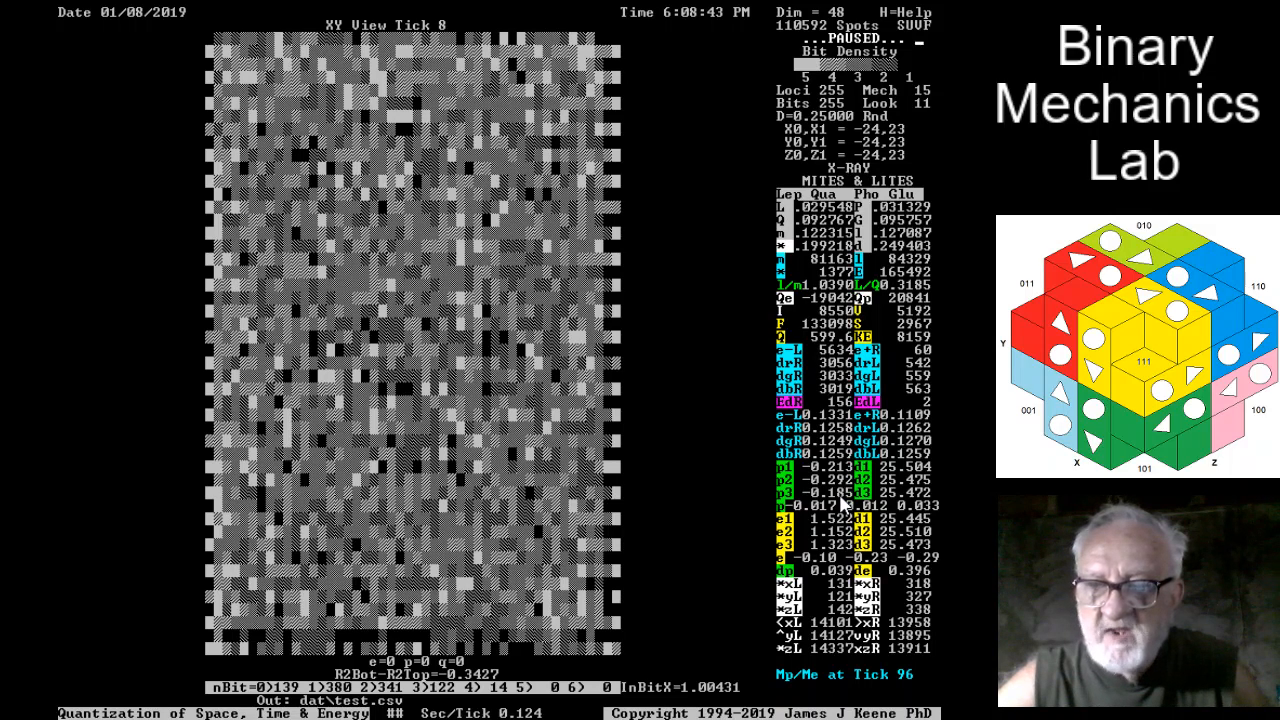
pyautogui.moveTo(900, 504)
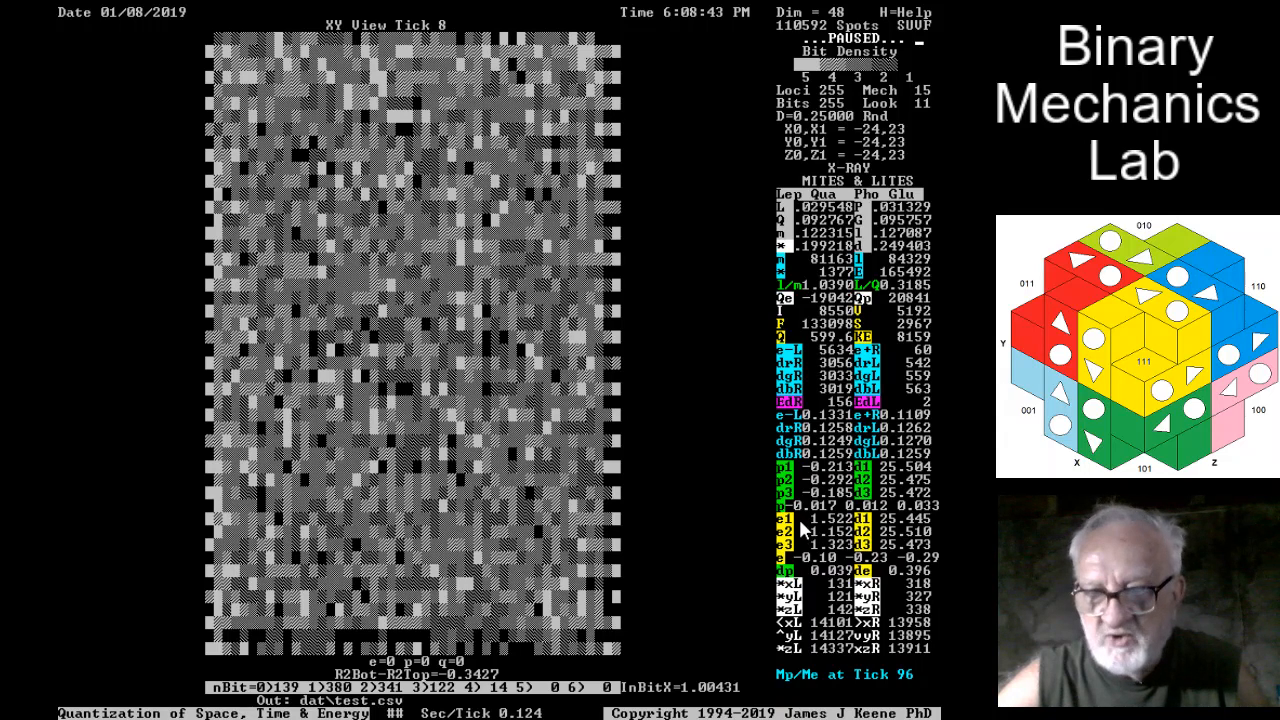
pyautogui.moveTo(790, 568)
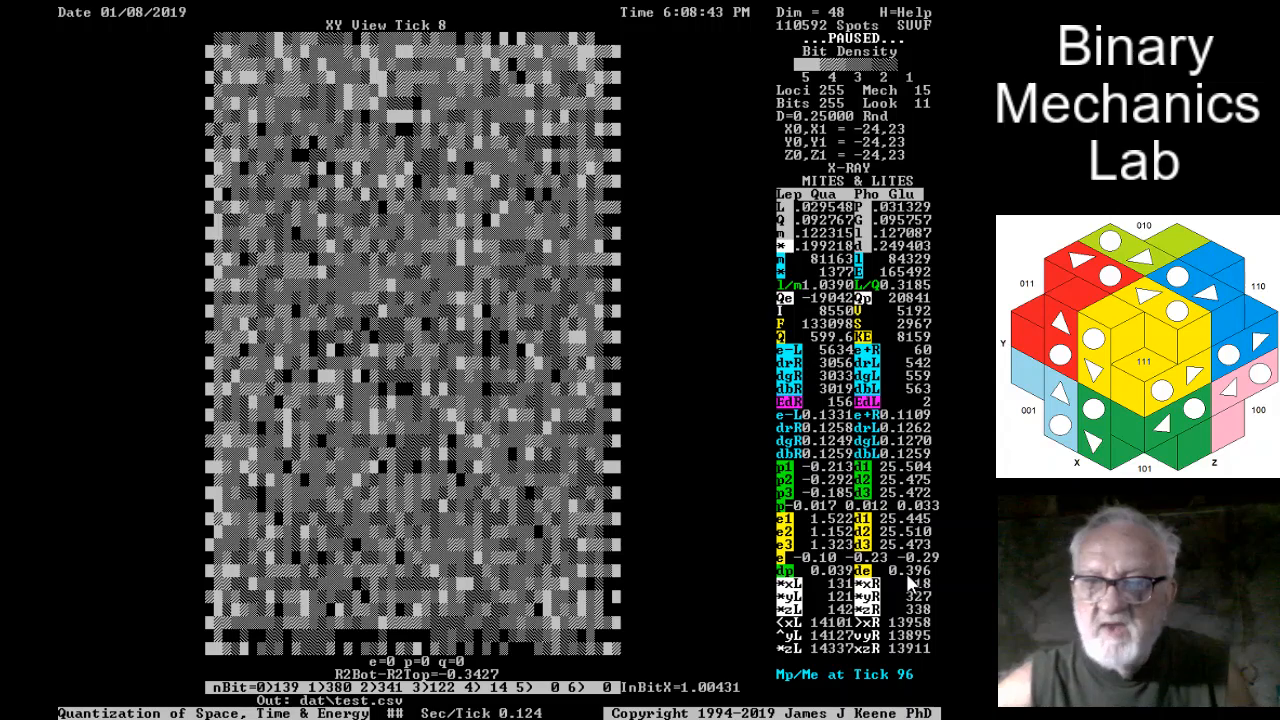
pyautogui.moveTo(904, 590)
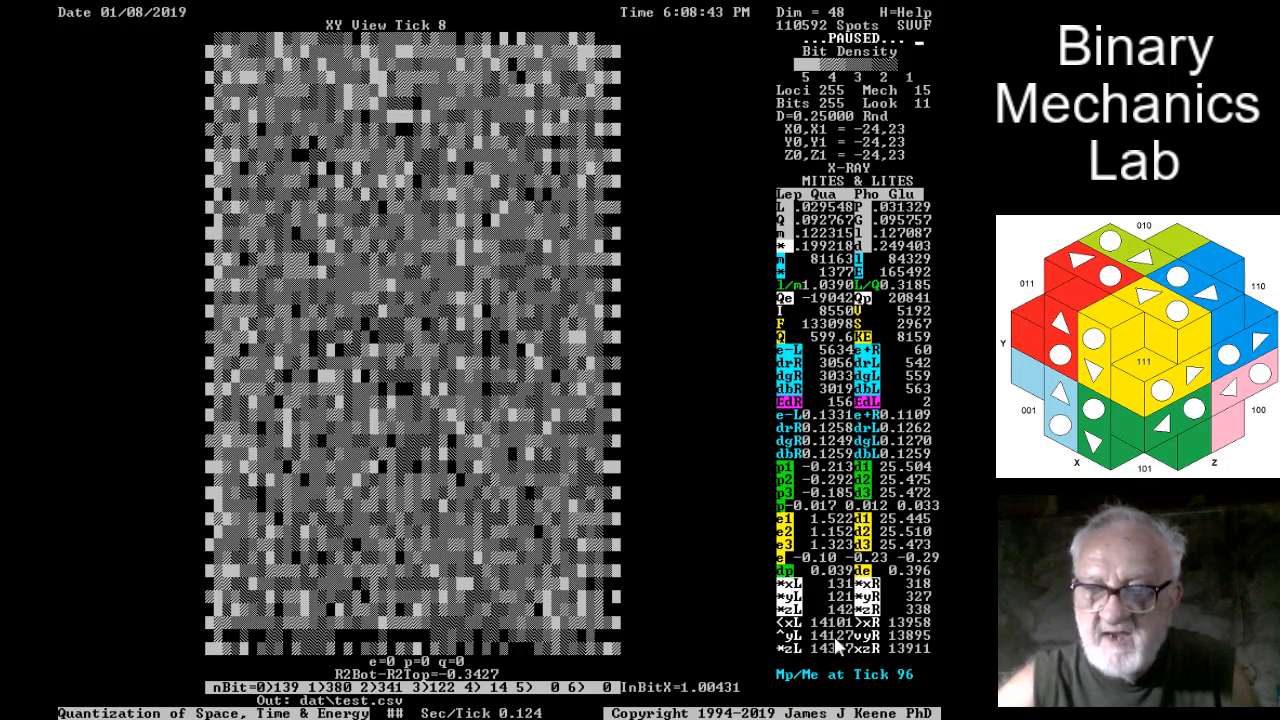
pyautogui.moveTo(904, 656)
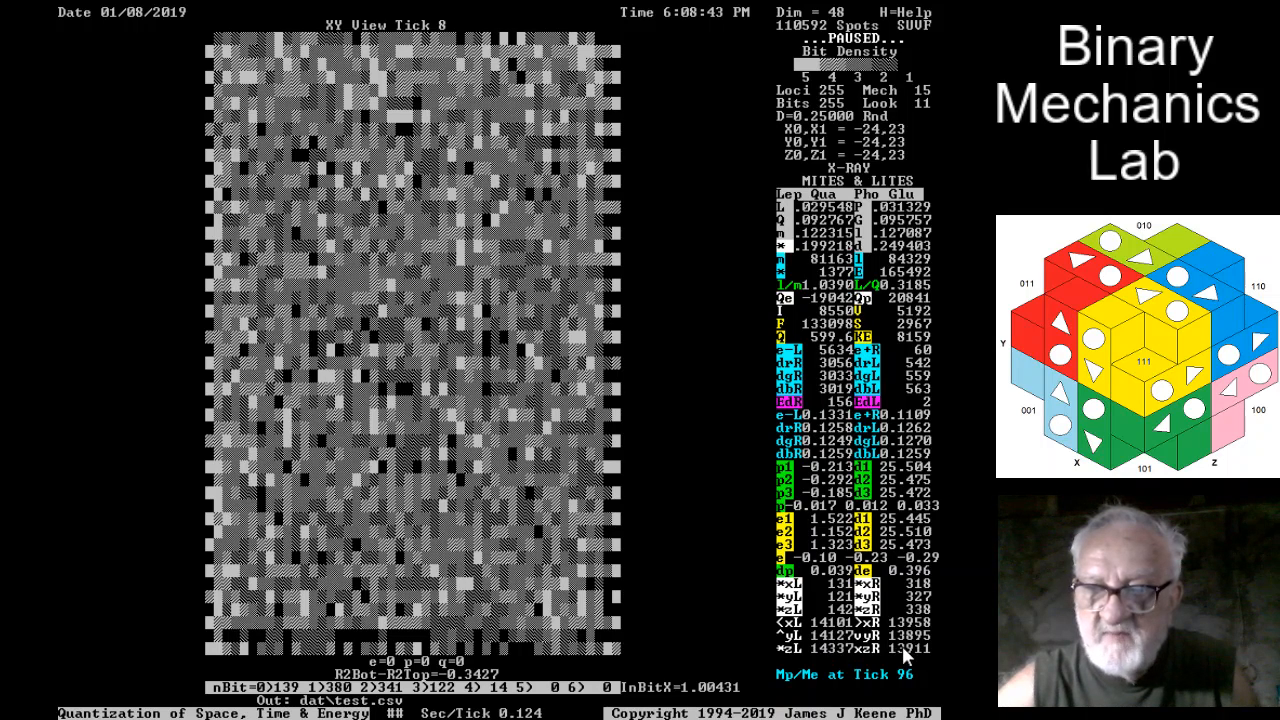